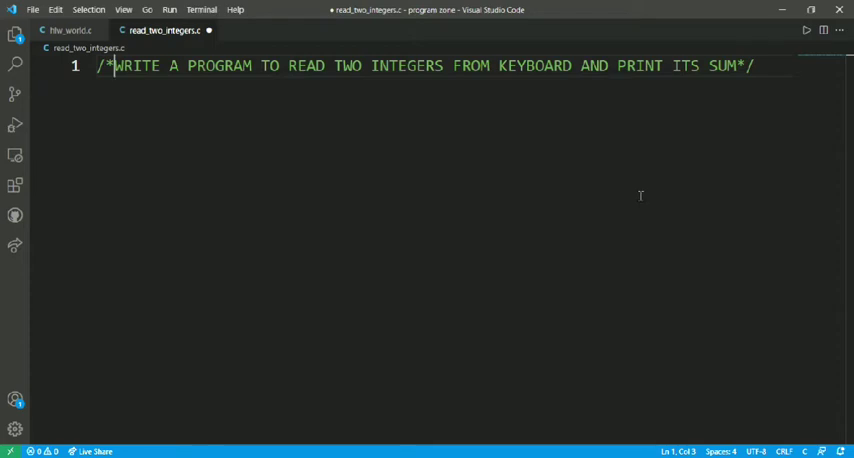
Add an #include<stdio.h> line below the task comment.
key(Enter)
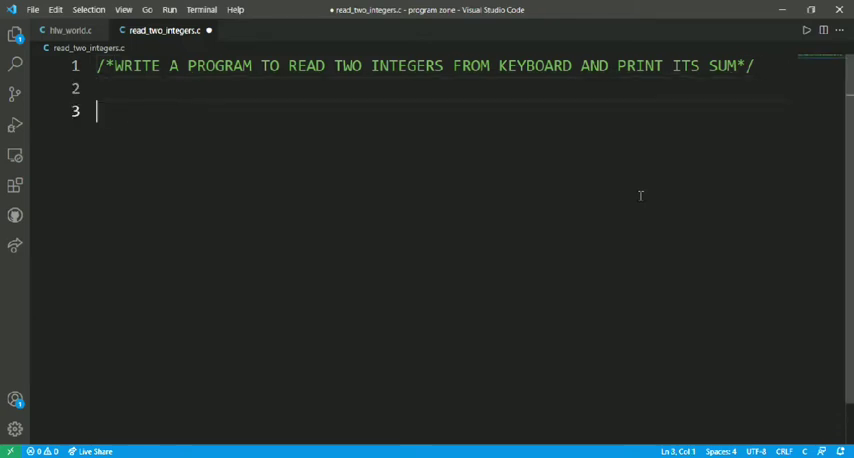
text(#include<s)
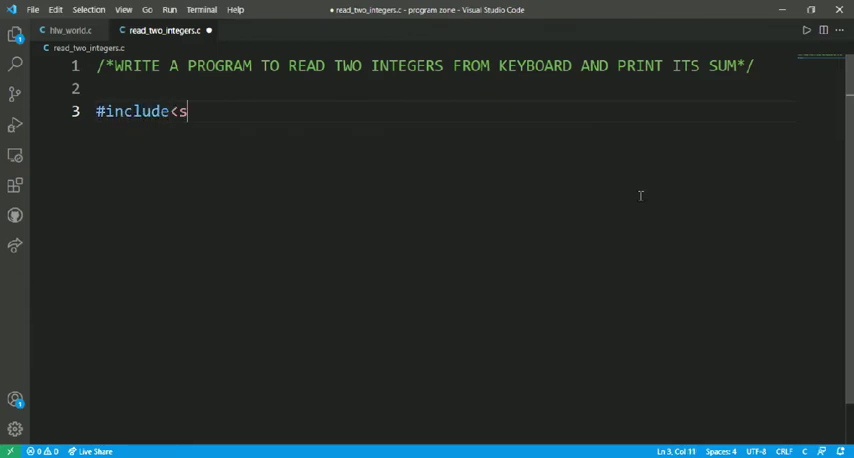
text(tdio.h)
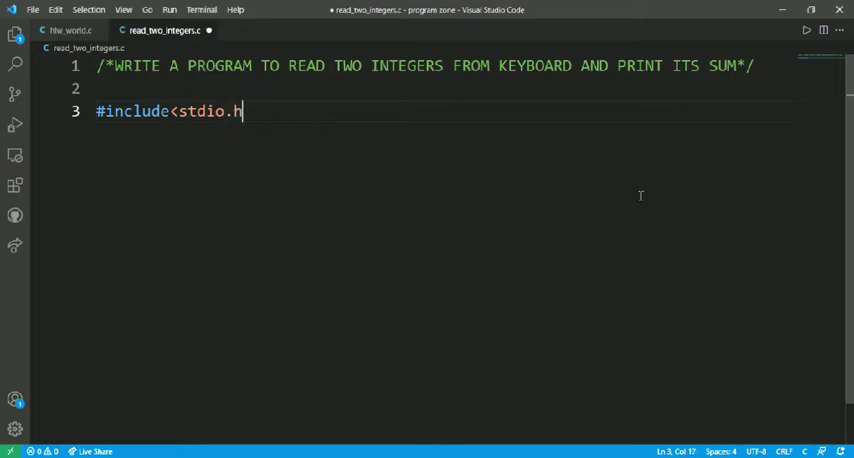
text(>)
text(#)
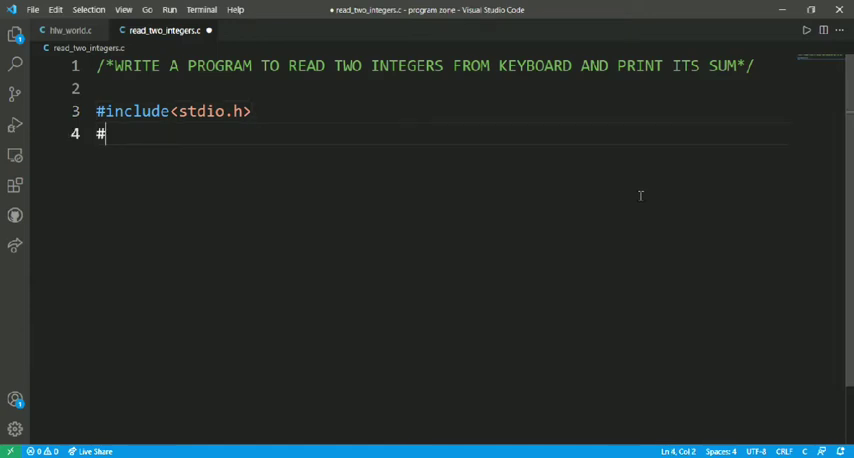
Add #include<conio.h> and begin the int main() header.
text(include)
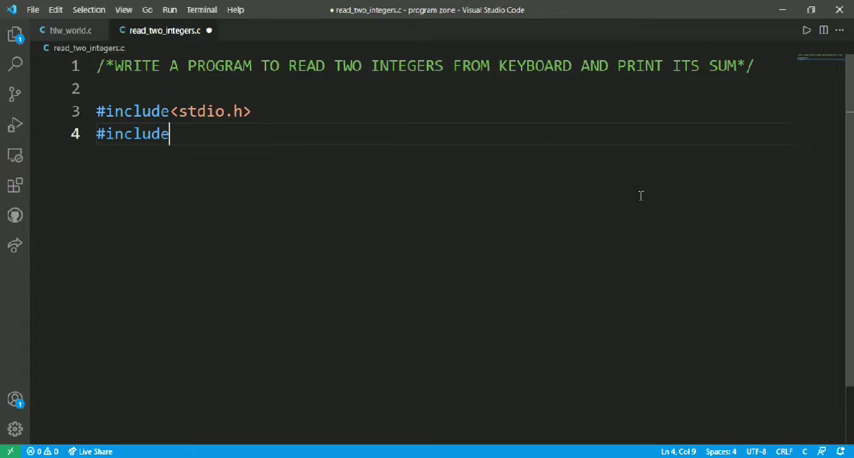
text(<conio.)
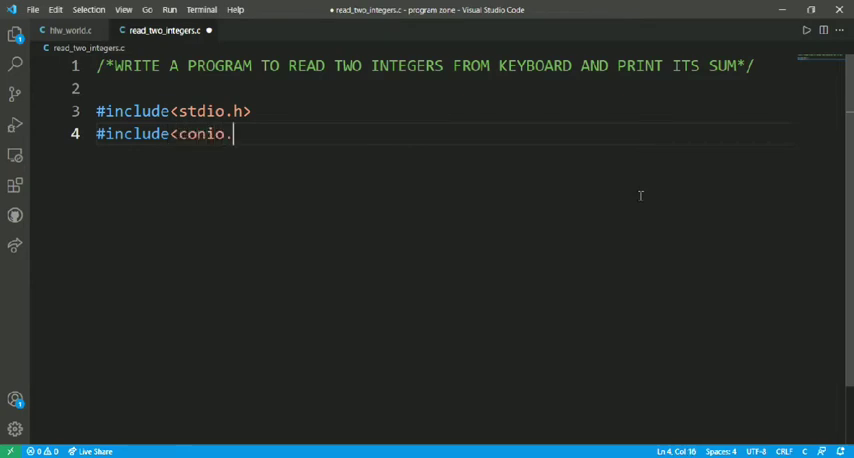
text(h>)
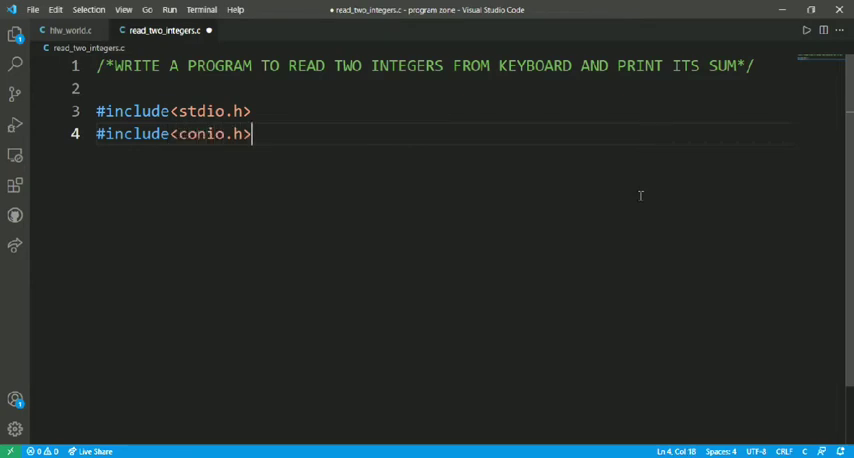
text(int main()
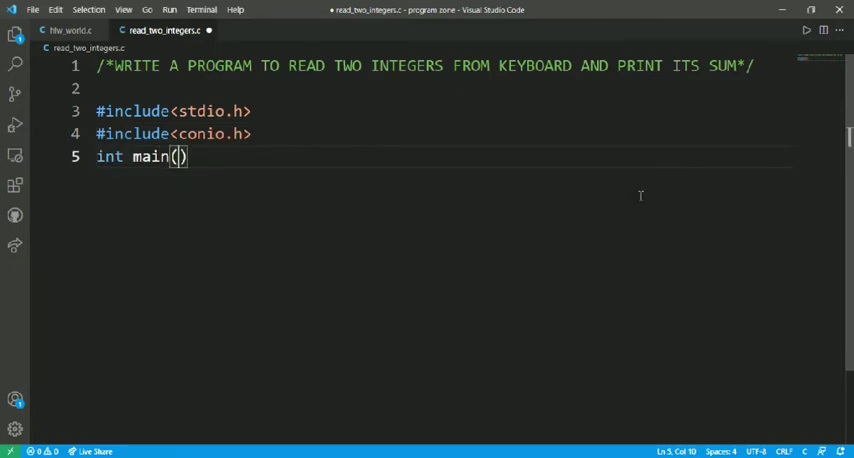
Open main's braces with an empty line inside, removing a stray 9.
key(Enter)
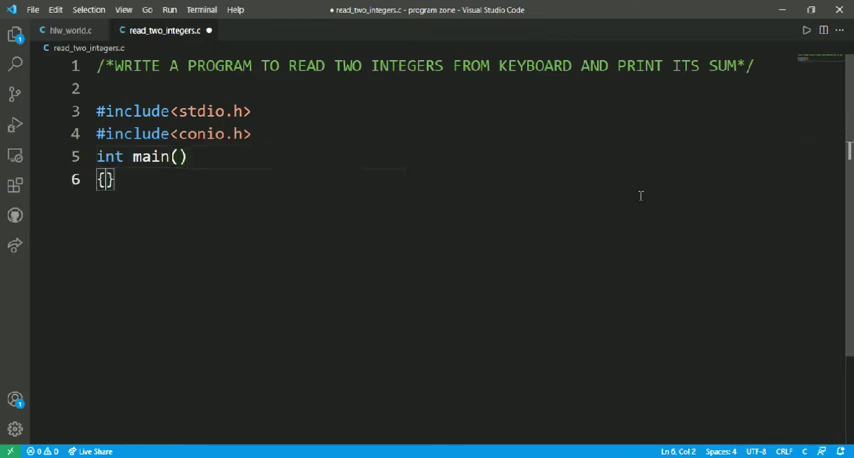
key(Enter)
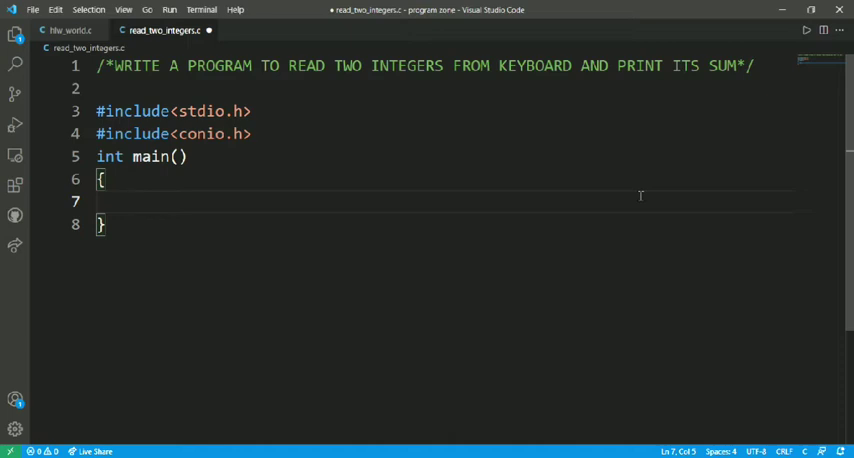
text(9)
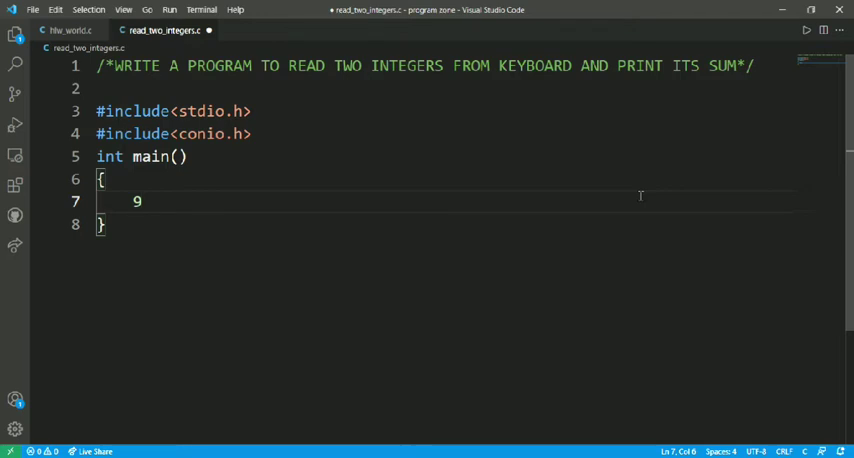
key(Backspace)
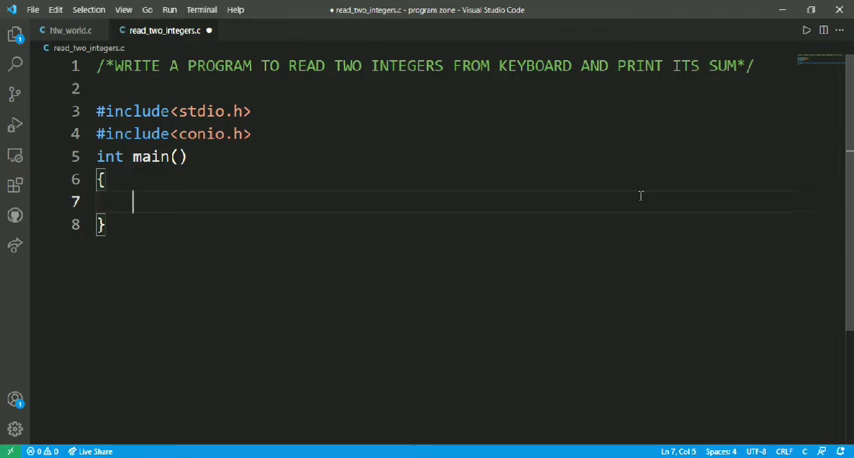
Declare the integer variables a, b and sum as main's first statement.
text(int a)
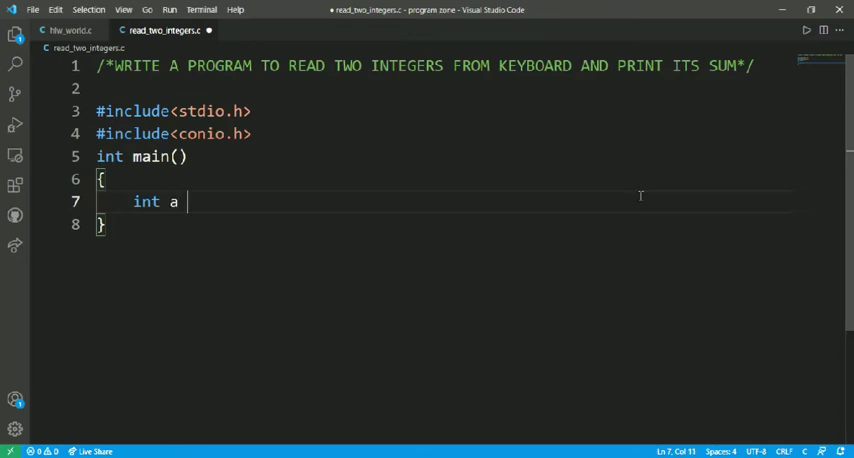
text(, b)
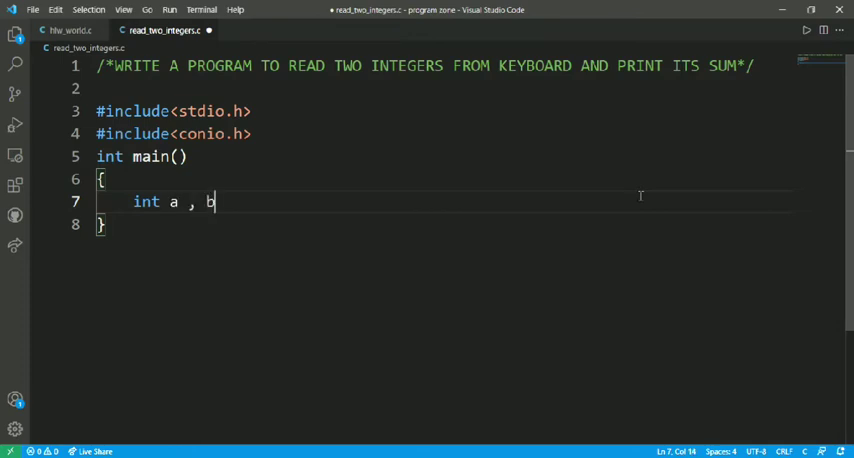
text(, sum)
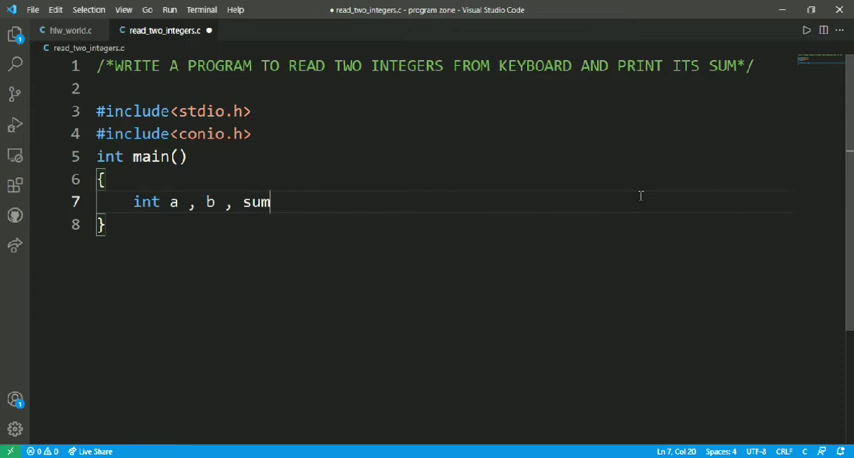
text(;)
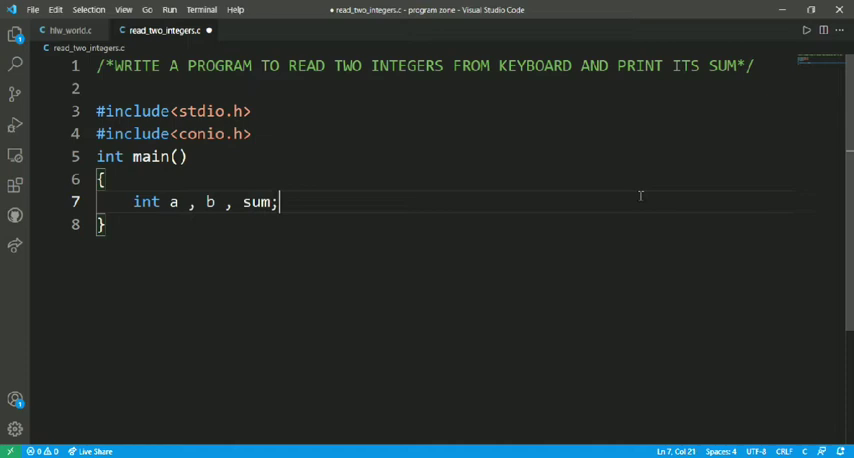
Write printf("\n Enter Two Integers : "); as the prompt inside main.
text(pri)
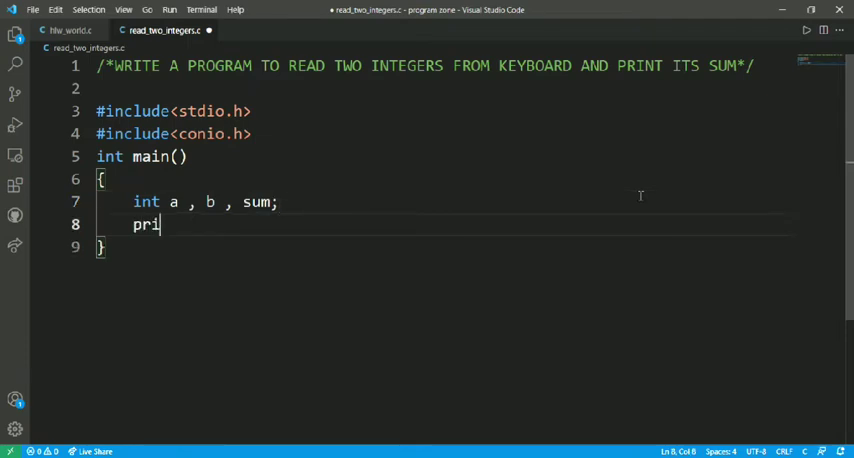
text(ntf())
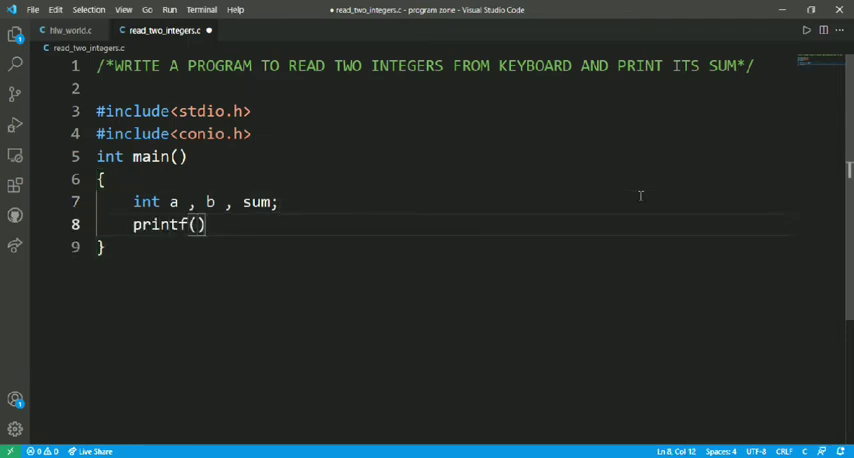
text("")
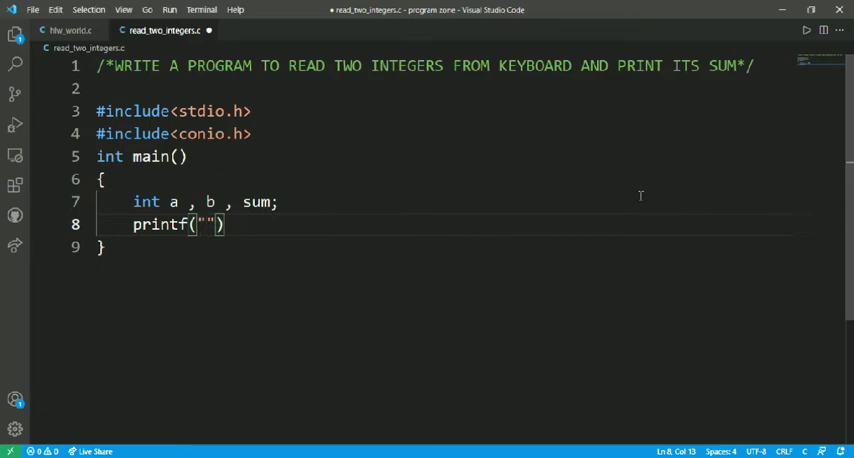
text(\n)
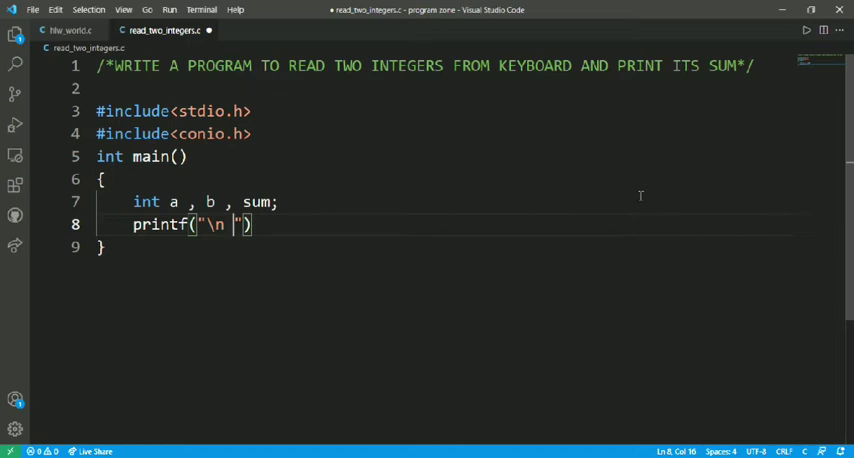
text(Enter)
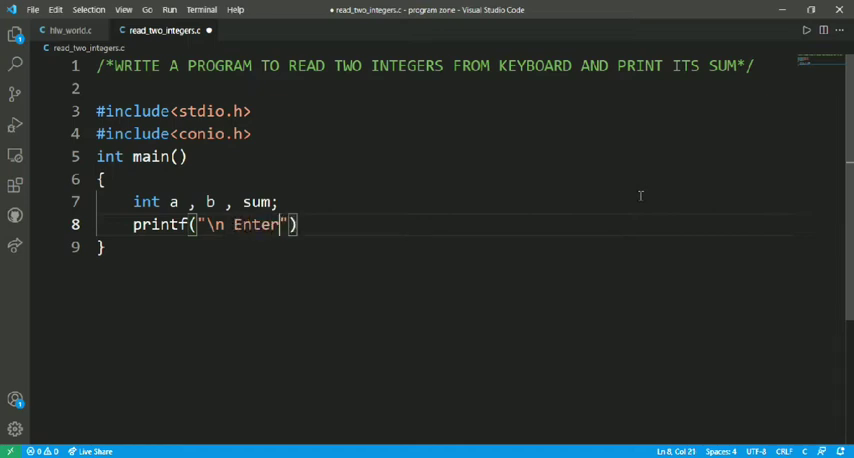
text(Te)
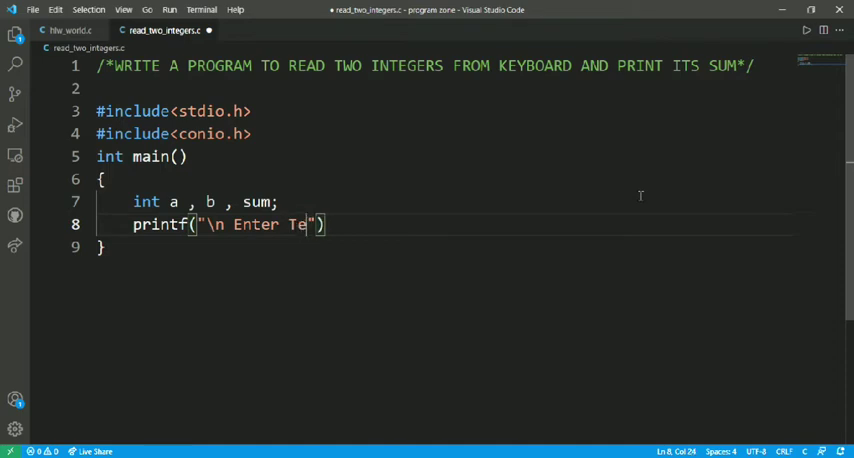
text(wo Integers)
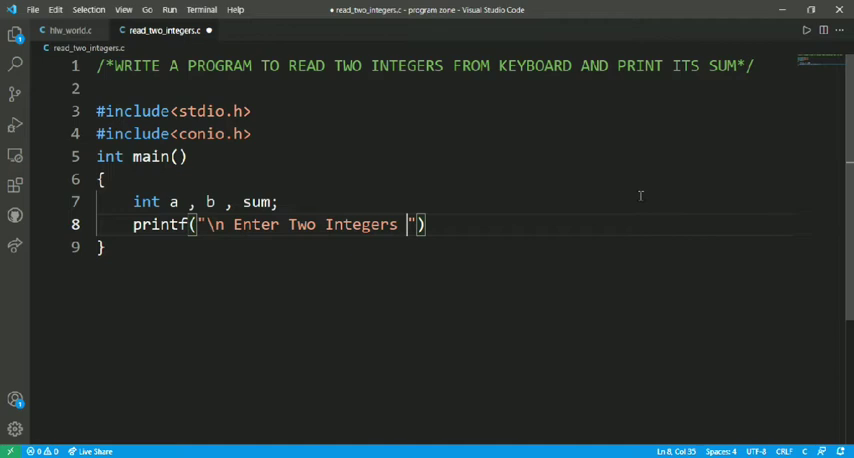
text(:)
text(s)
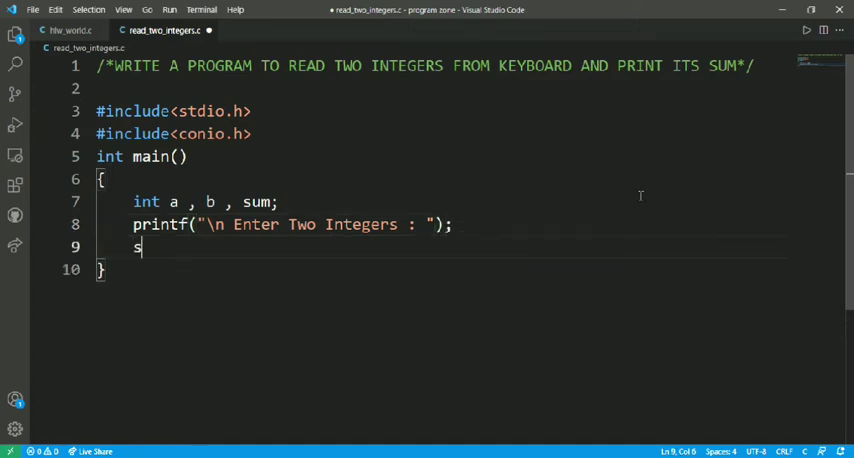
Write scanf("%d",&a); to read the first integer into a.
text(canf)
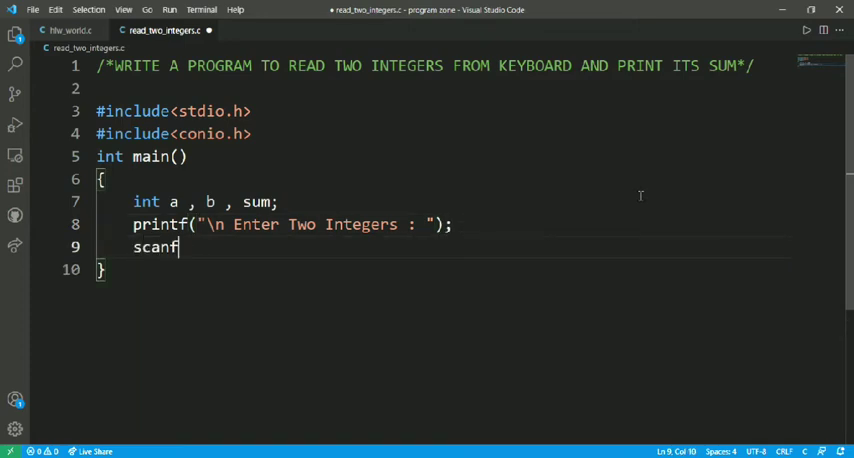
text((""))
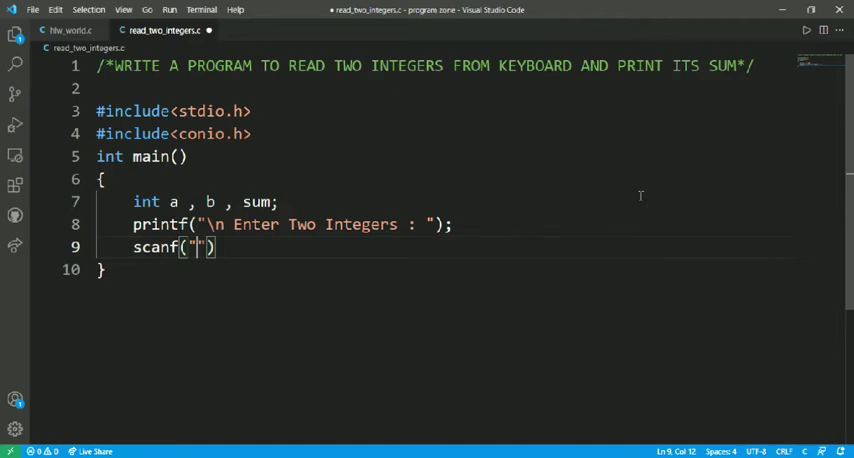
text(%)
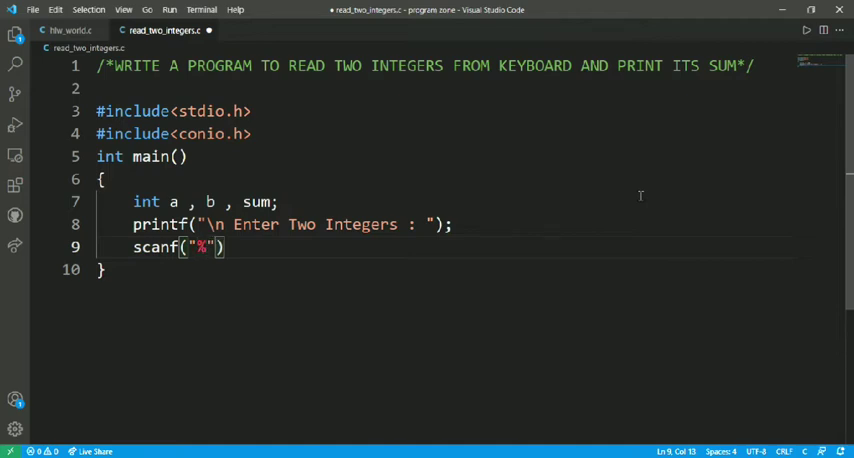
text(d)
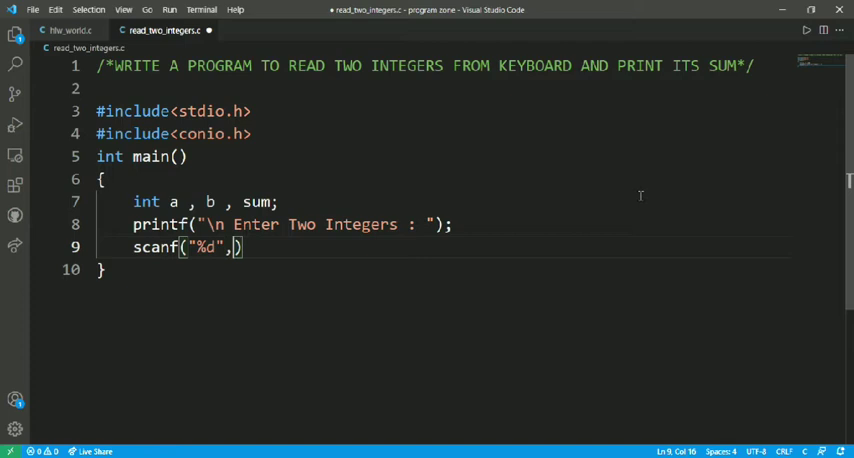
text(&)
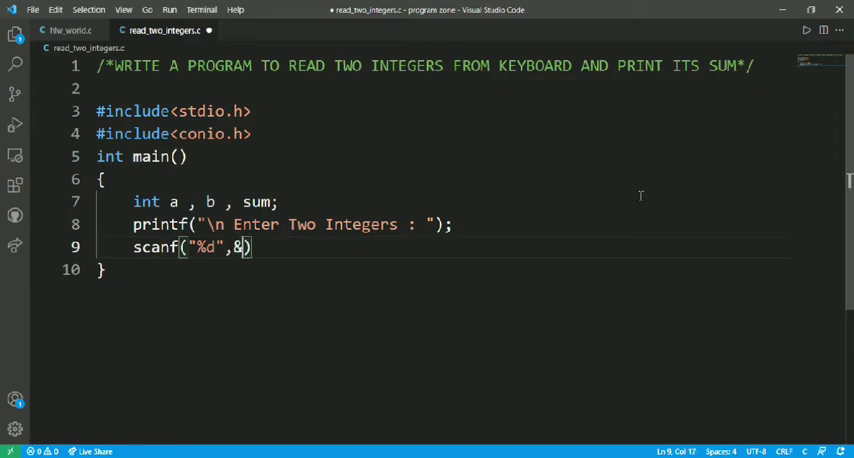
text(a)
text(sca)
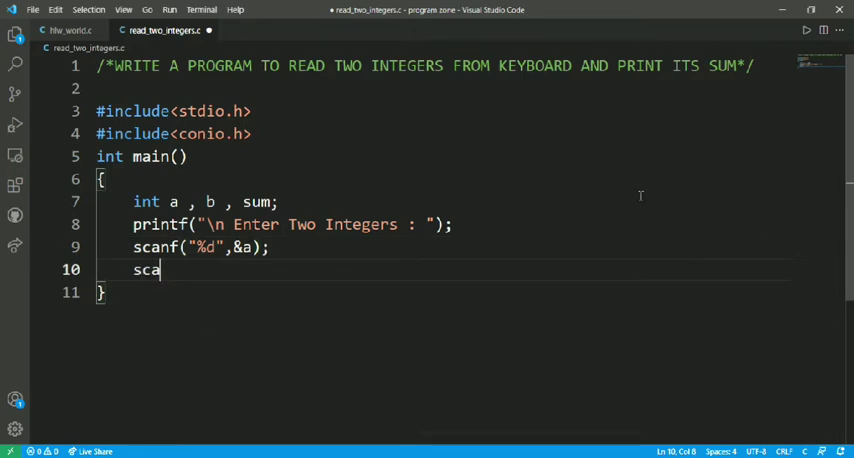
Write a second scanf("%d",&b); reading the next integer into b.
text(nf(""))
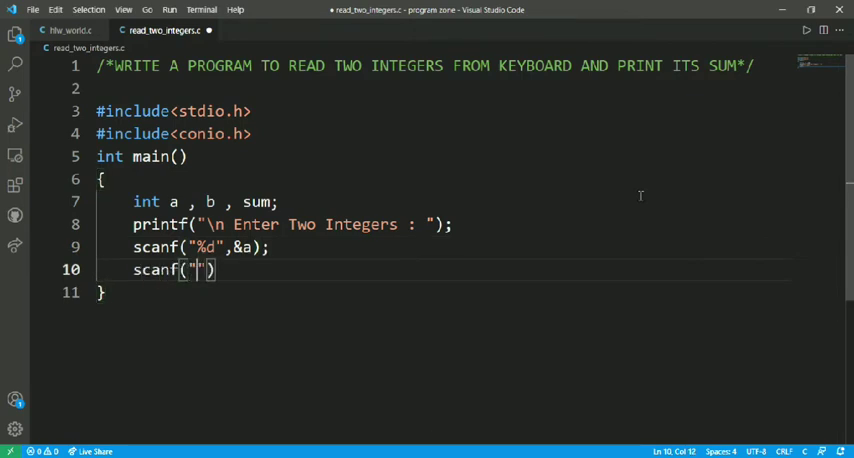
text(%d)
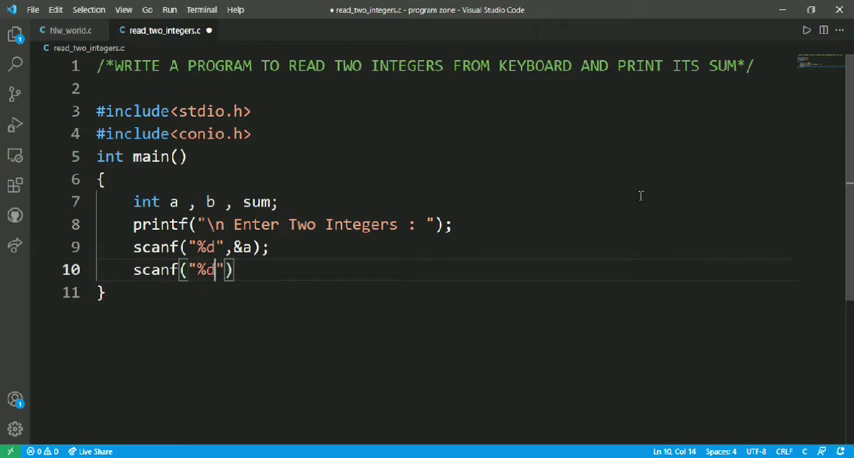
text(,)
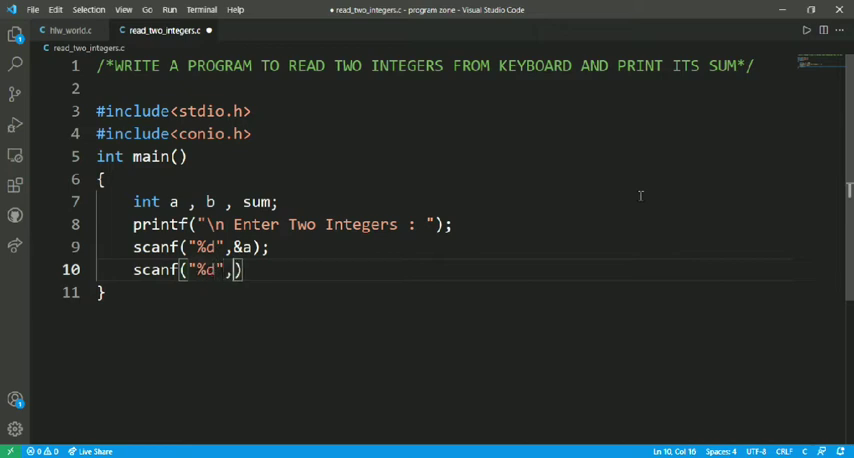
text(&b)
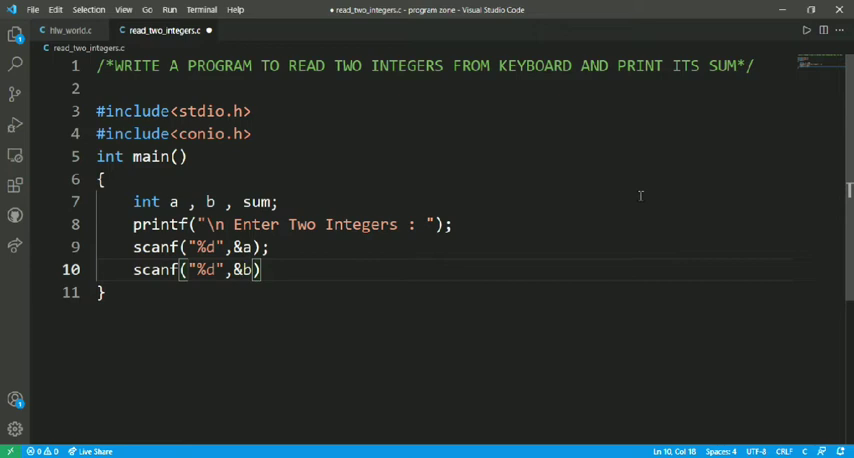
text(;)
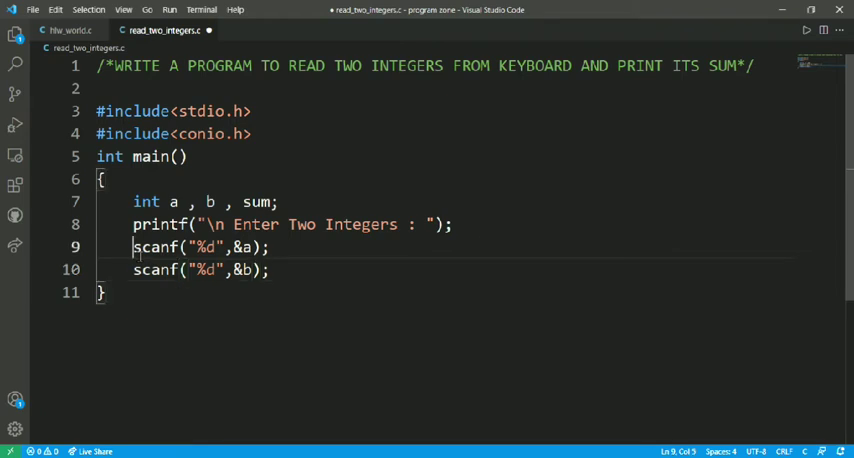
Comment out the two separate scanf lines with Ctrl+/ and start a fresh line.
drag(132, 248, 268, 270)
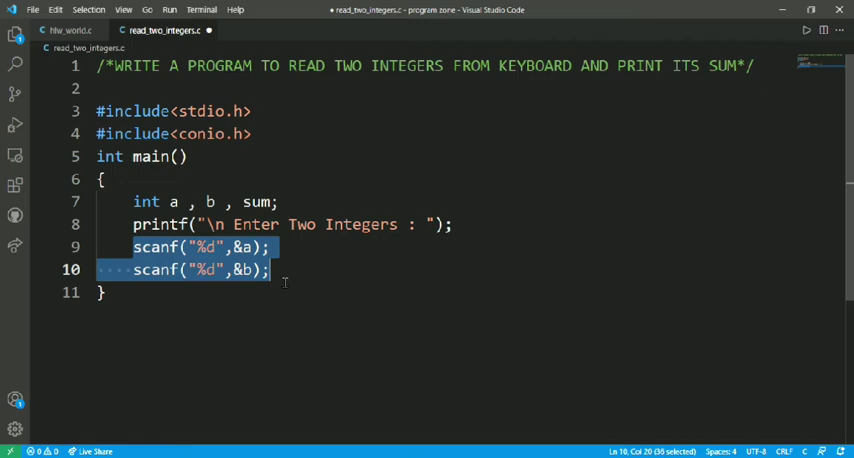
key(ctrl+/)
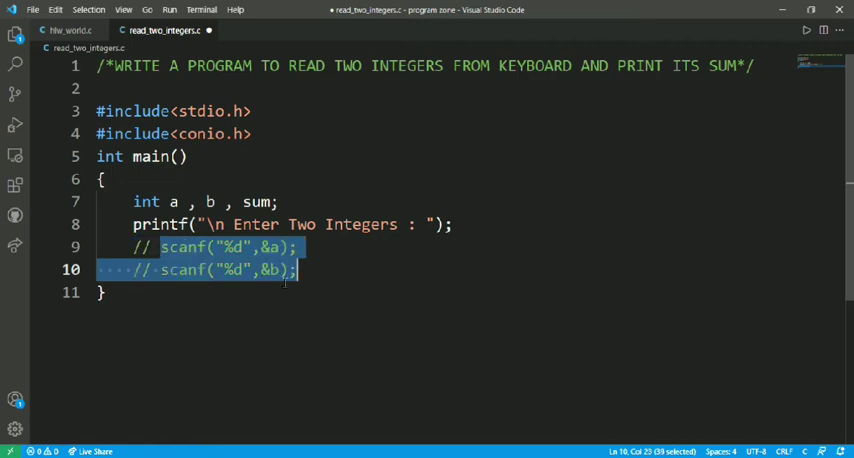
key(enter)
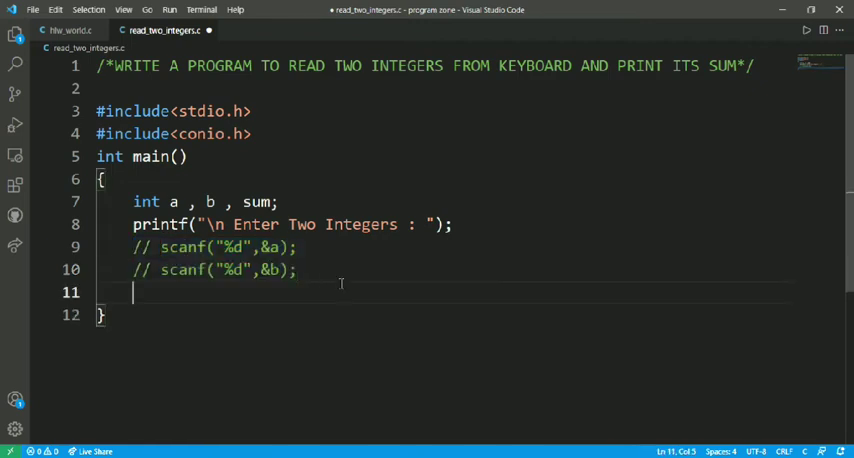
Write one scanf("%d \n %d", &a,&b); reading both integers together.
text(scanf)
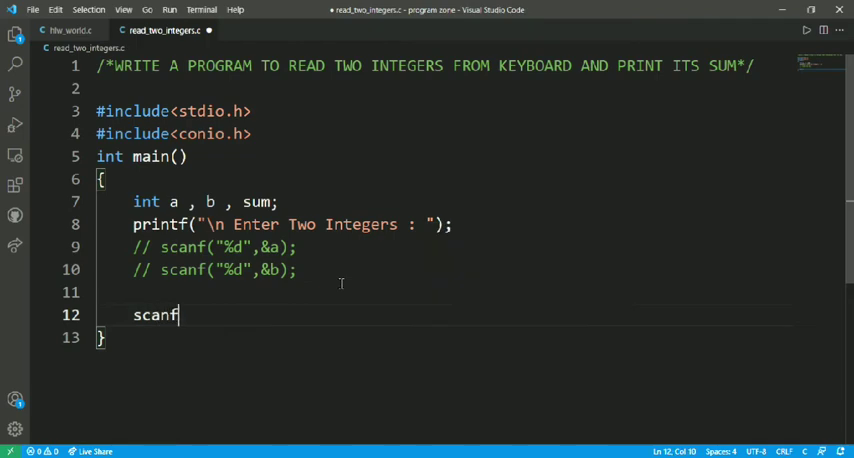
text((")
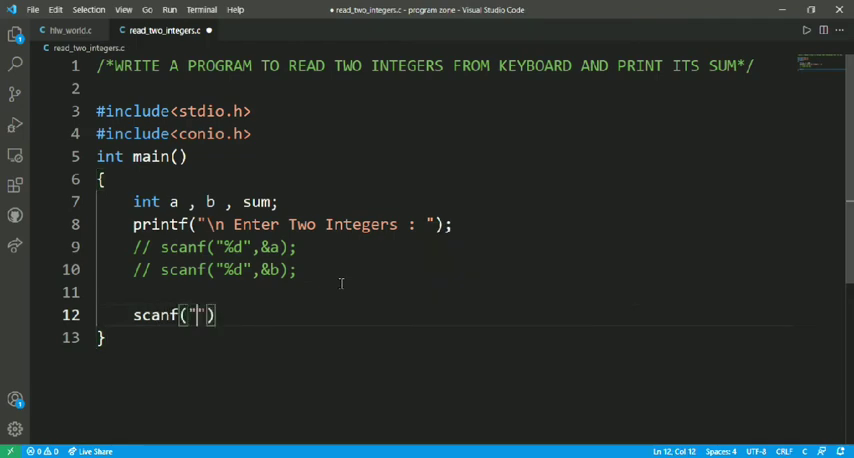
text(%d)
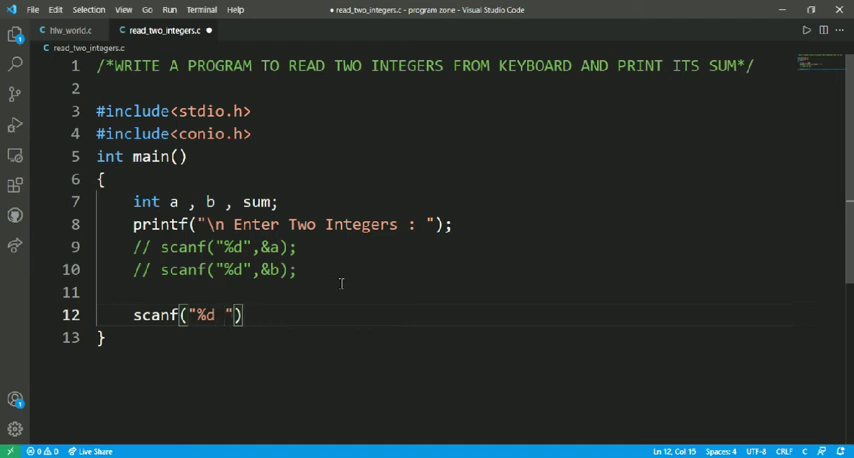
text(%d)
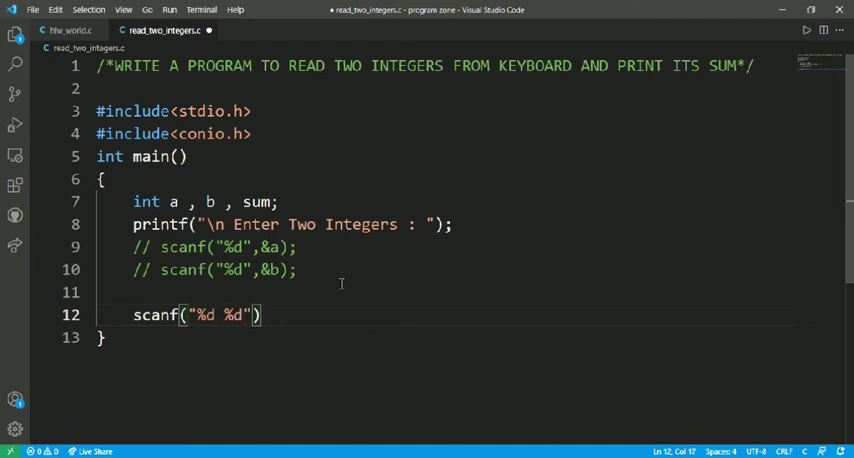
text(\n)
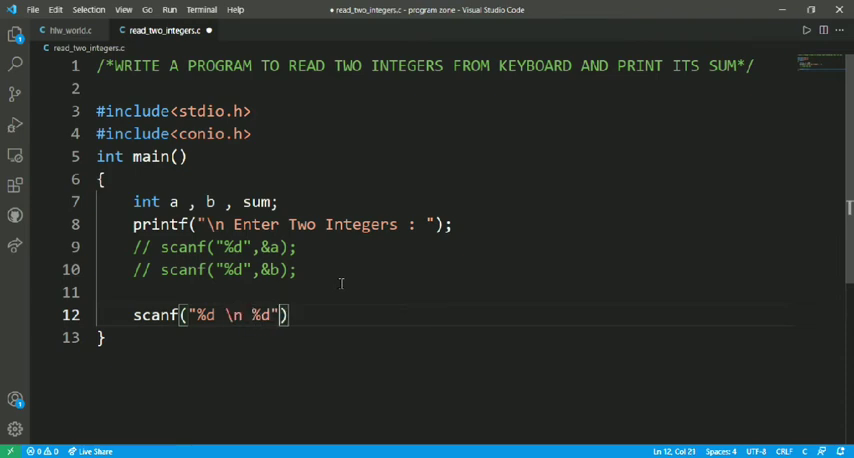
text(,)
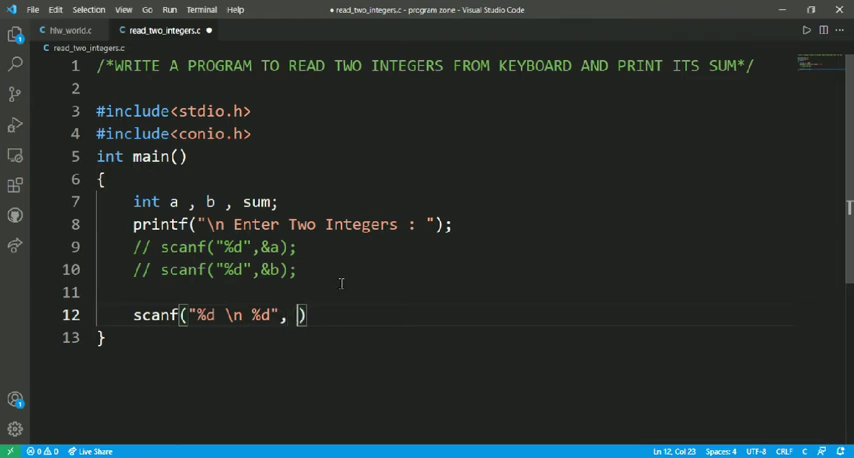
text(&a,)
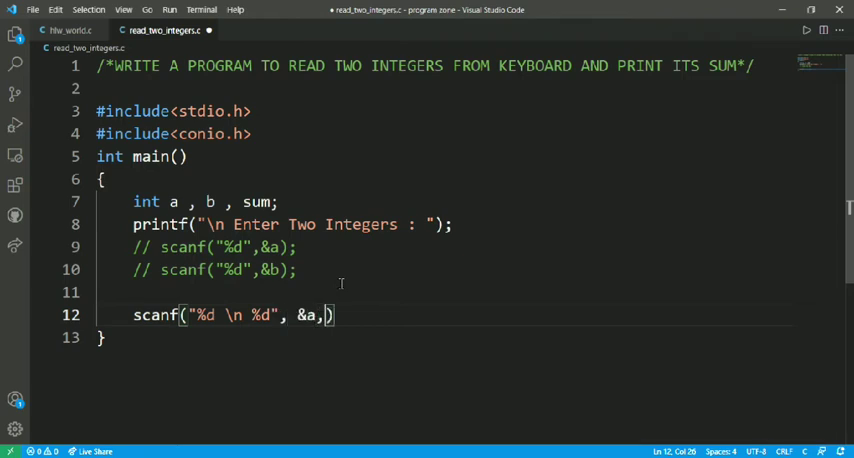
text(&b)
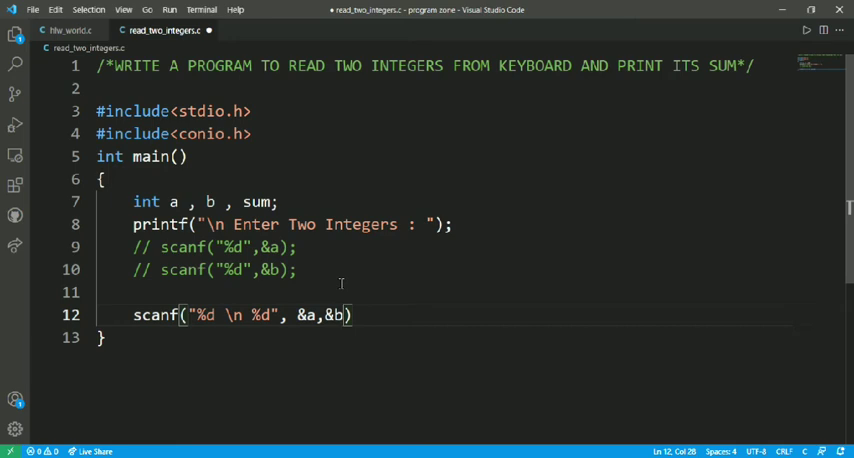
text(;)
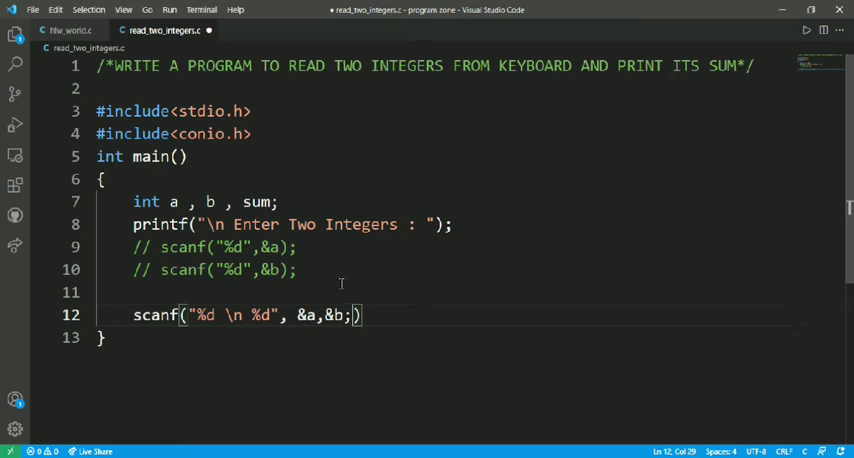
key(Backspace)
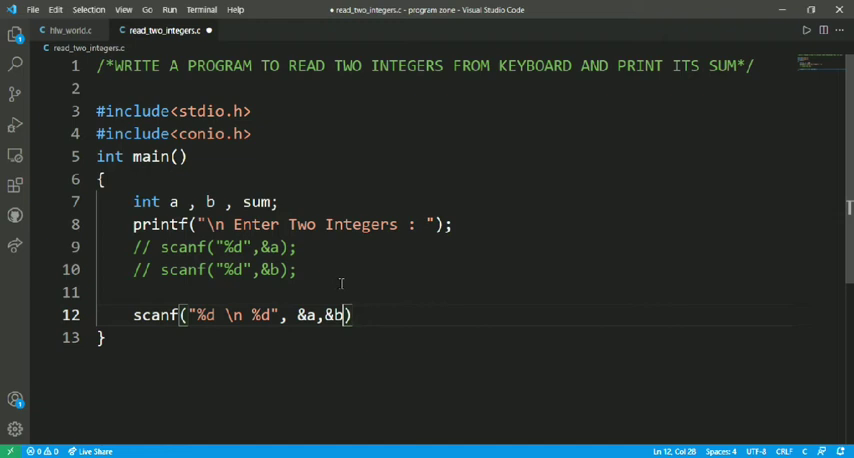
text(;)
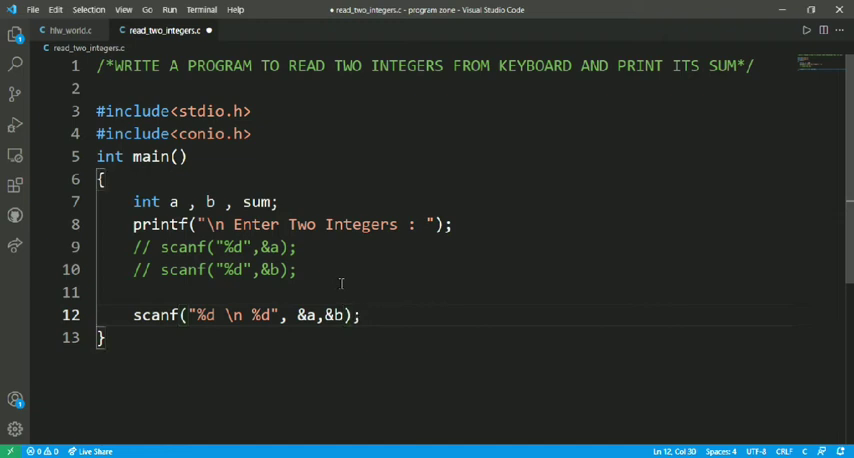
key(Enter)
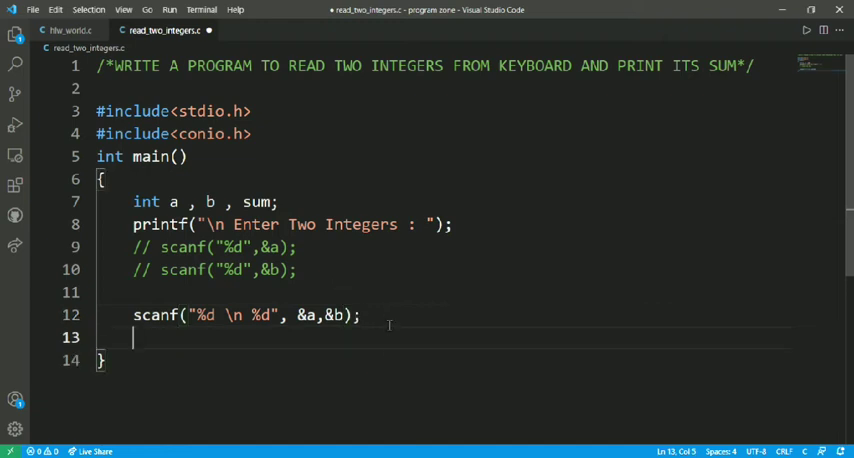
Add sum=a+b; to store the total of the two integers.
text(su)
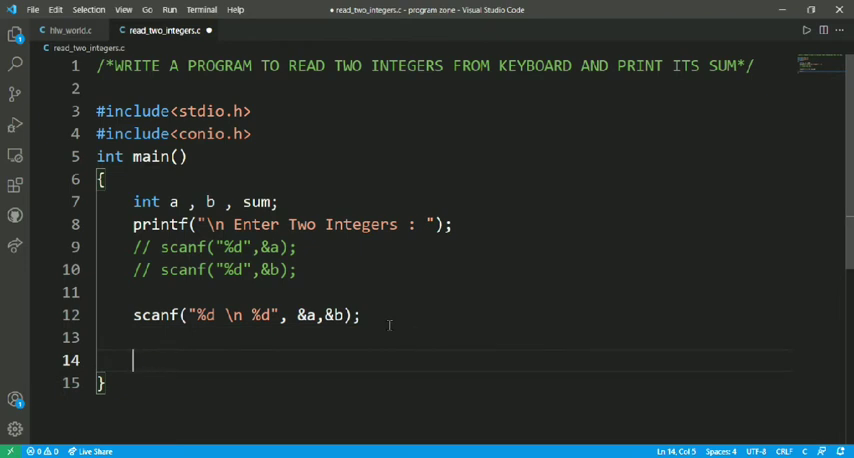
key(Backspace)
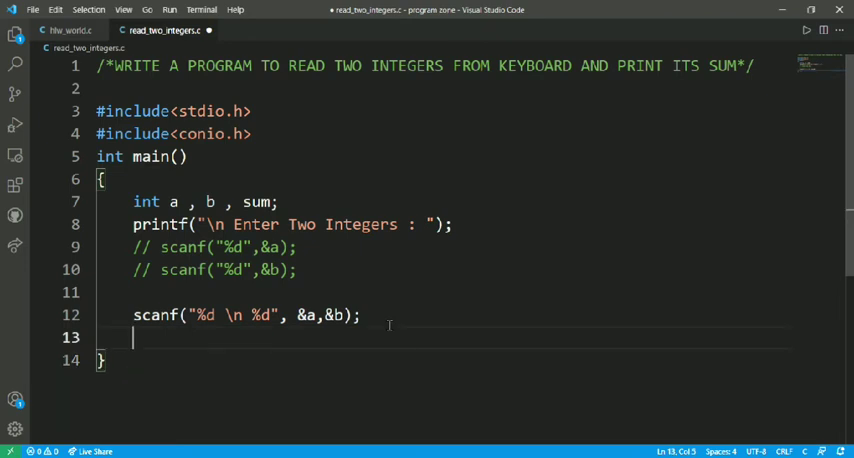
text(sum)
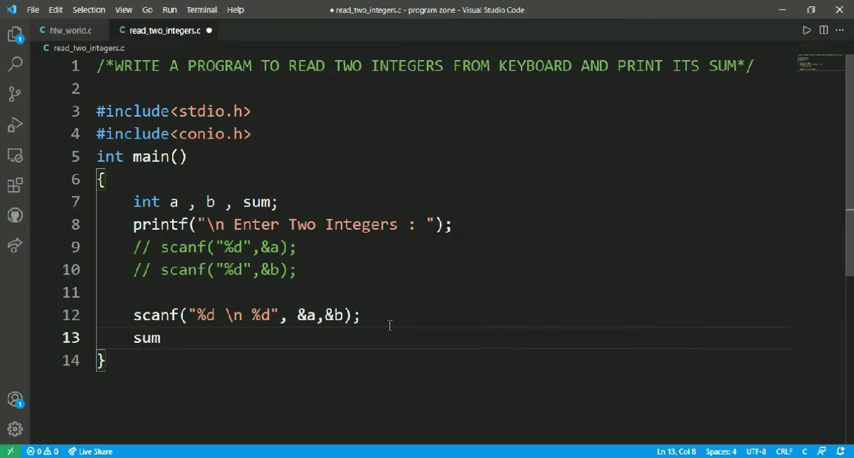
text(=a)
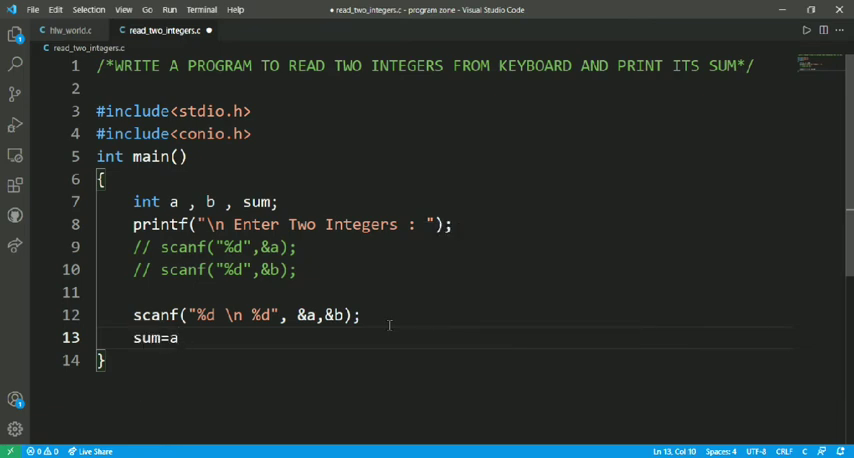
text(+b;)
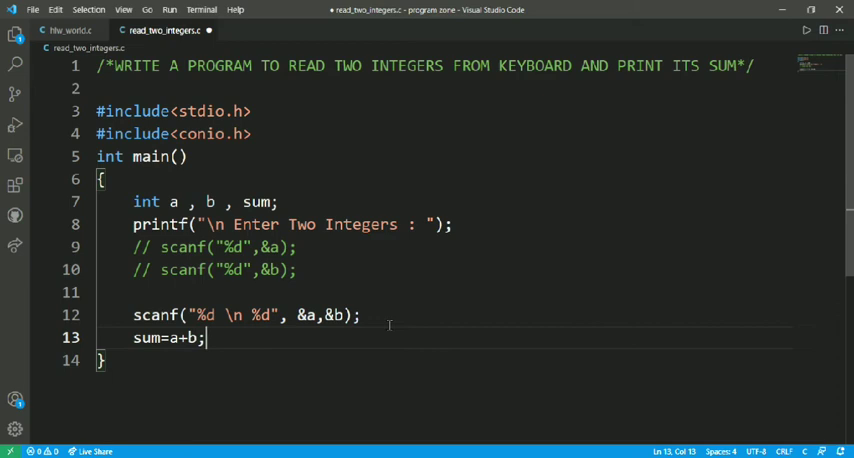
Add printf("sum = %d",sum); to print the result.
text(print)
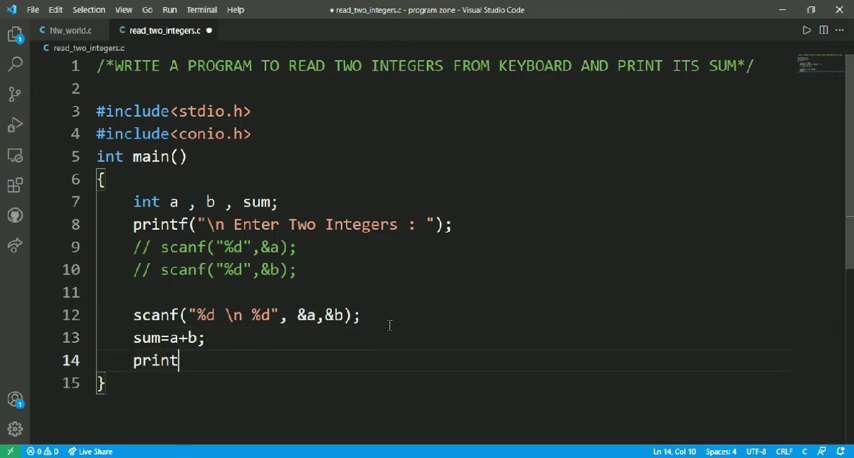
text(f())
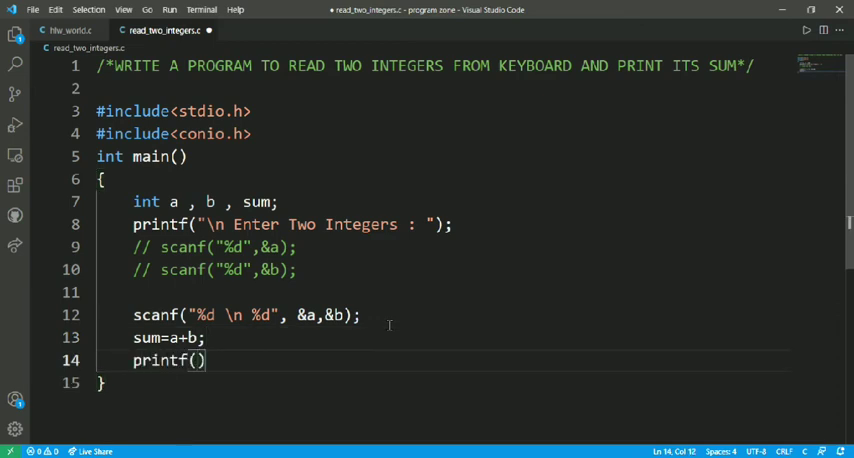
text("sum")
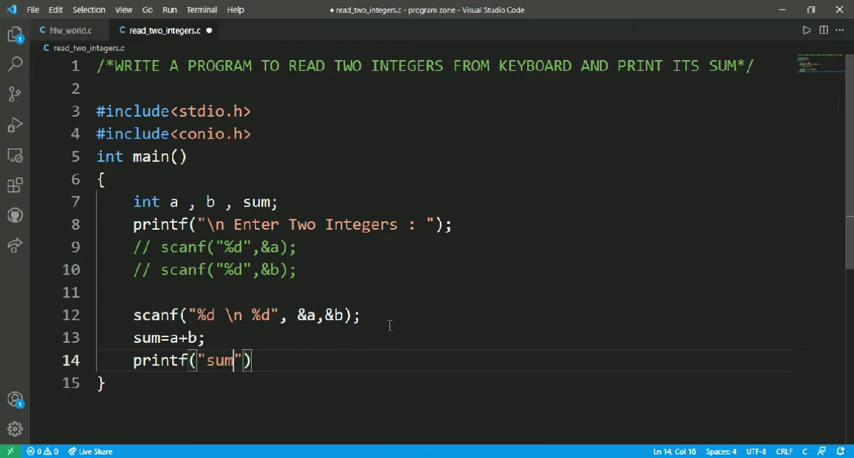
text(=)
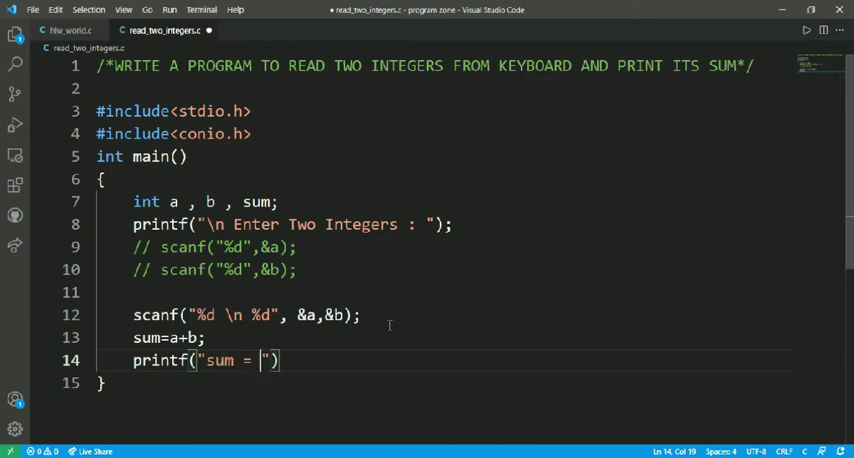
text(%d)
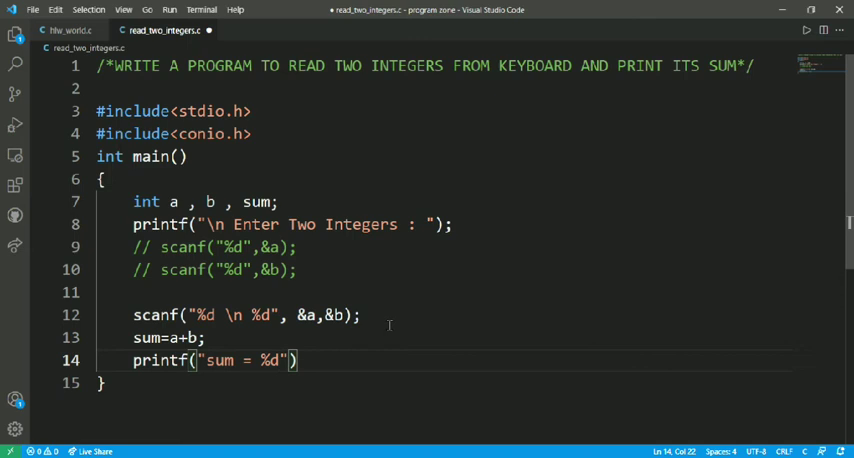
text(sum)
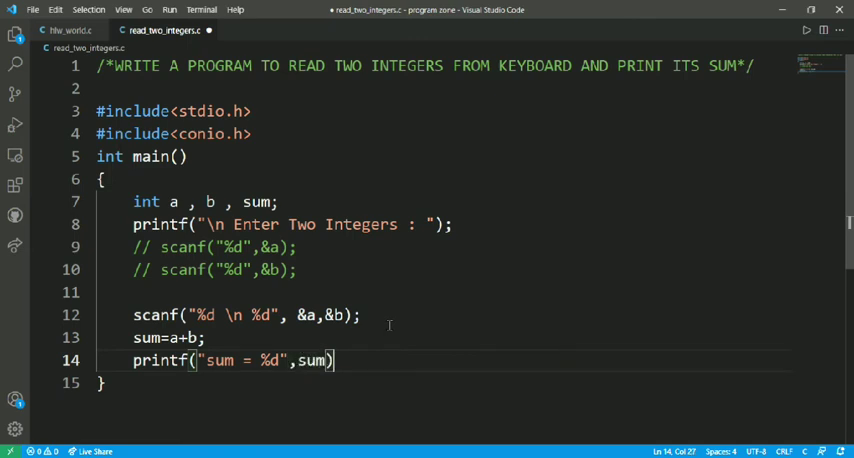
text(;)
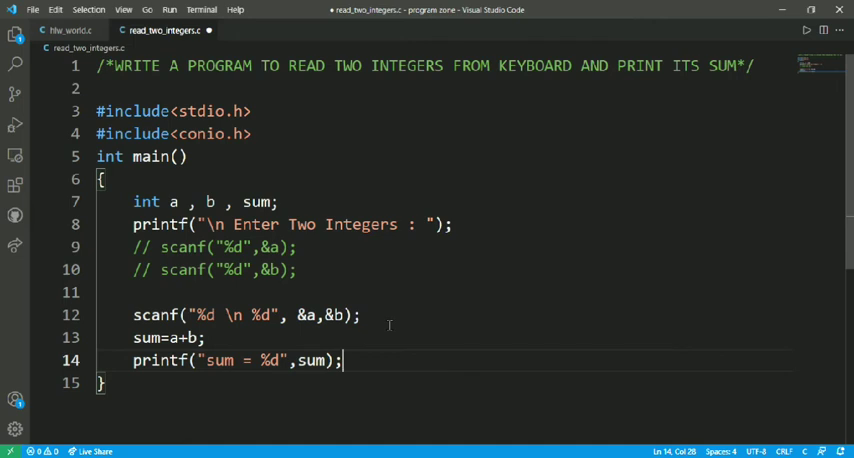
End main with a getch(); call to wait for a key.
text(getch)
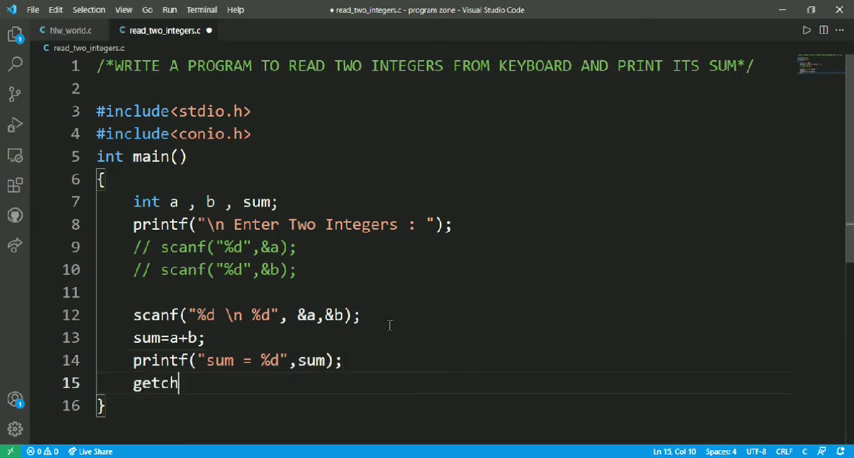
text(())
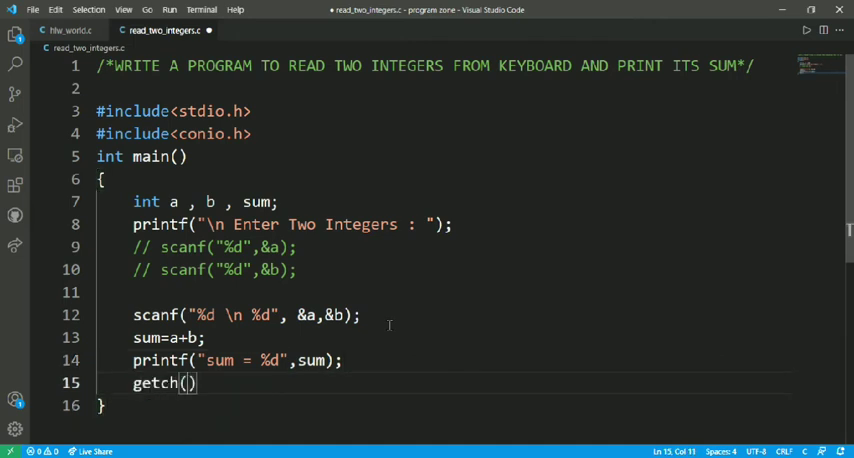
text(;)
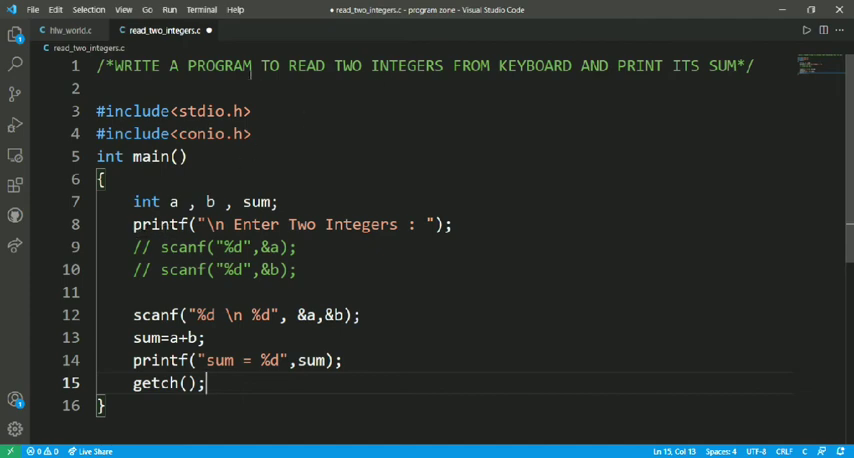
click(288, 66)
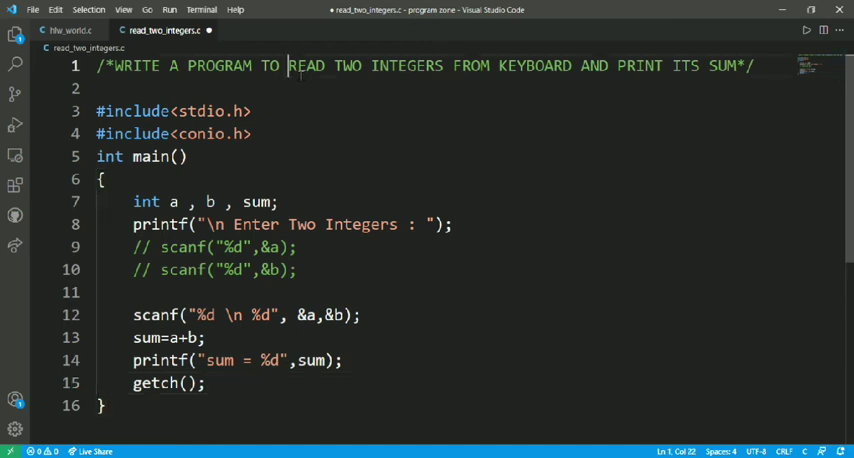
drag(288, 64, 444, 64)
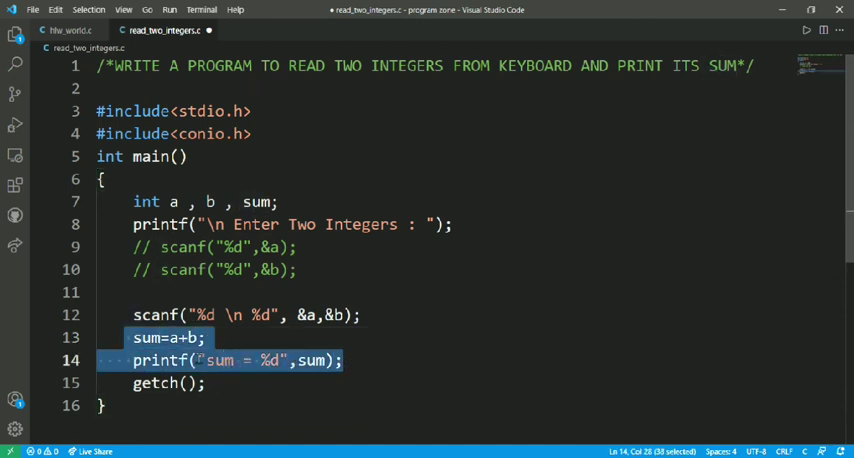
click(360, 314)
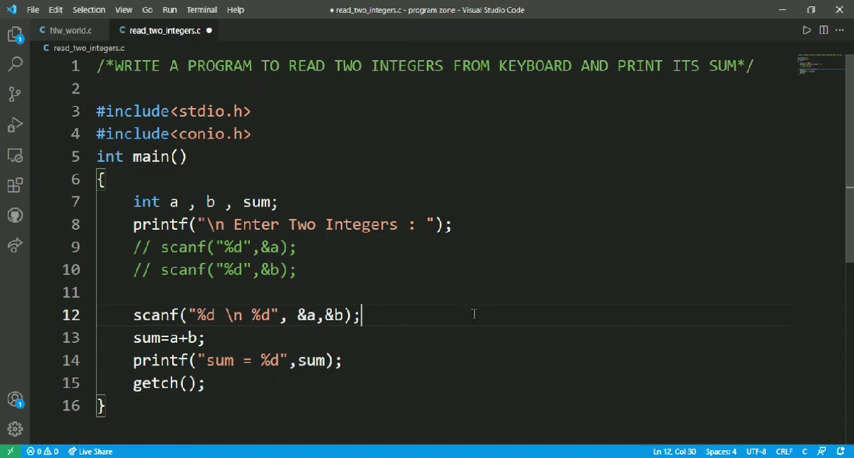
mouse_move(404, 176)
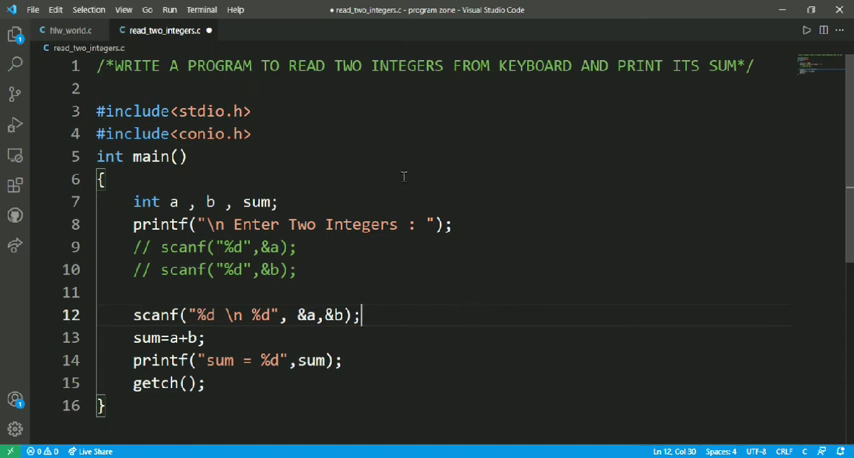
key(ctrl+s)
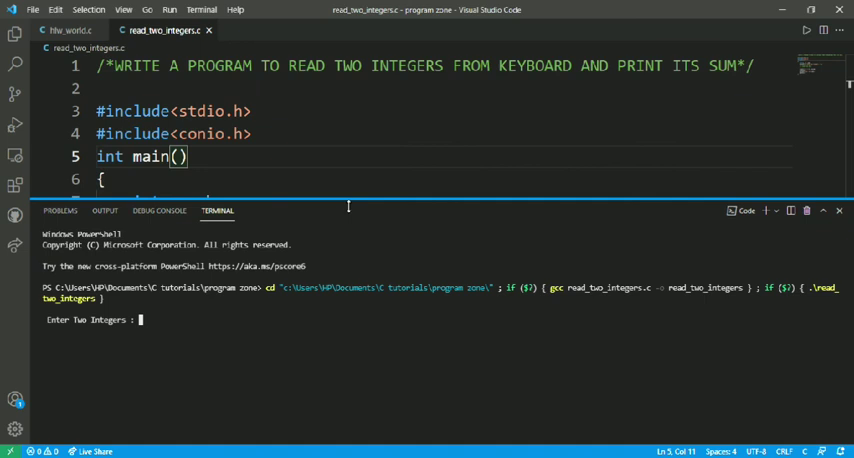
Enter 45 and 55 in the terminal so the program prints sum = 100.
text(45)
text(55)
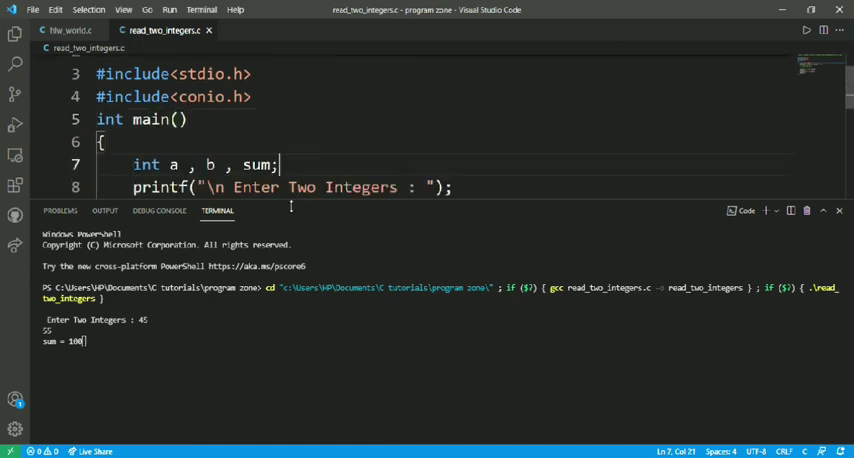
scroll(down, 3)
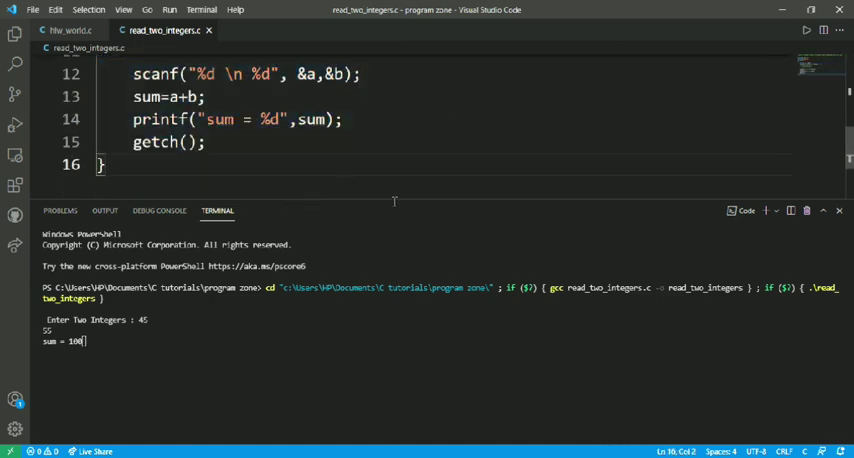